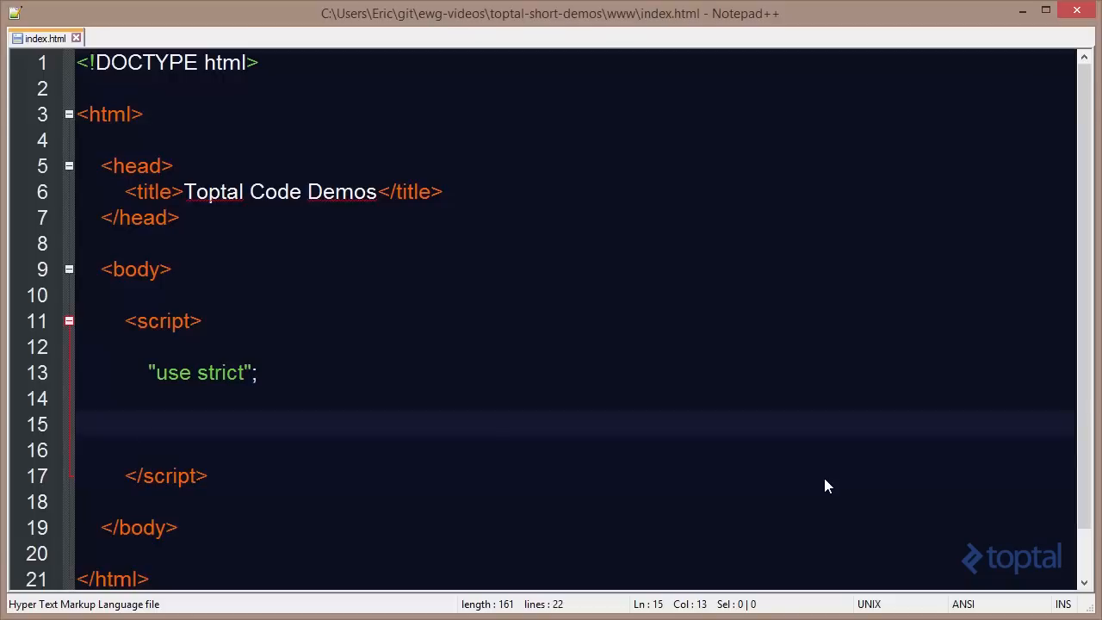
- Declare var x, y and an empty funcs array in the script block
{"action": "type", "text": "var"}
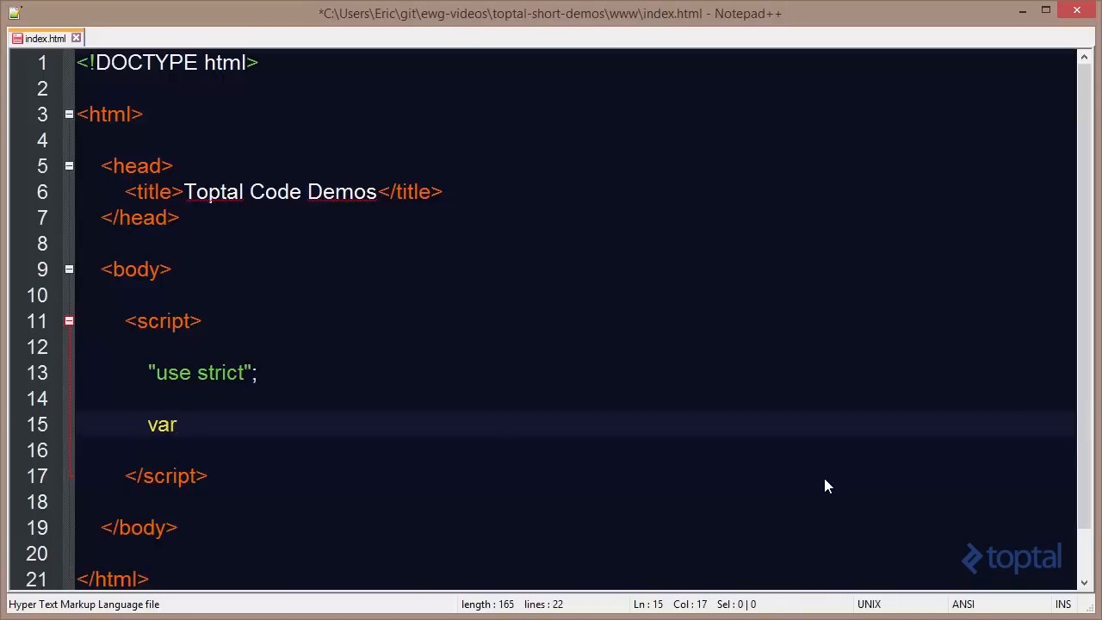
{"action": "type", "text": "x, y, fun"}
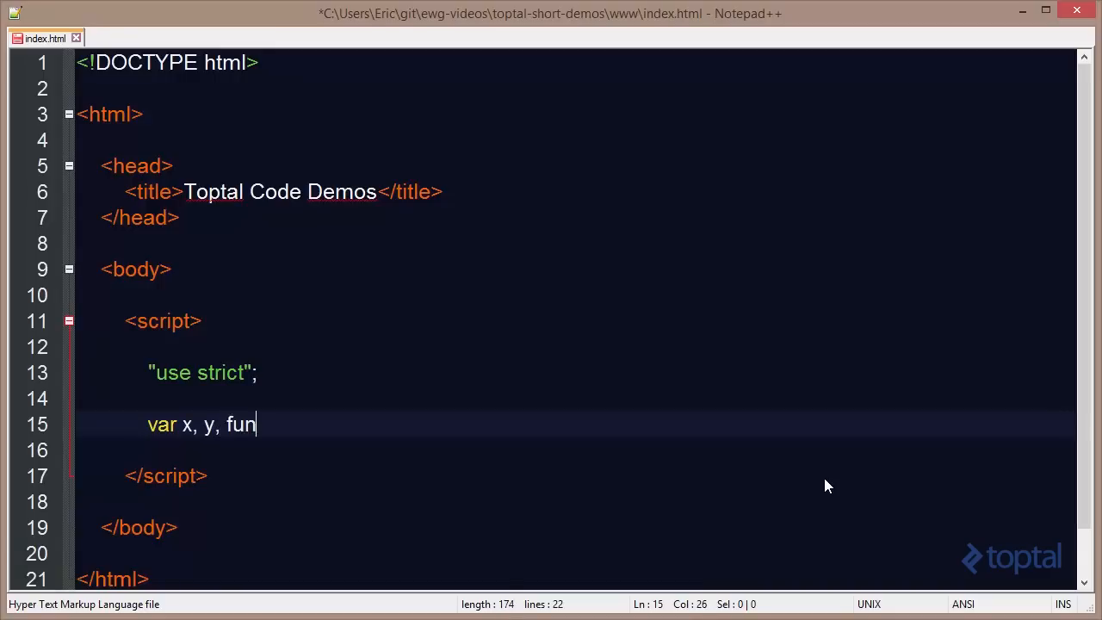
{"action": "type", "text": "cs = [];"}
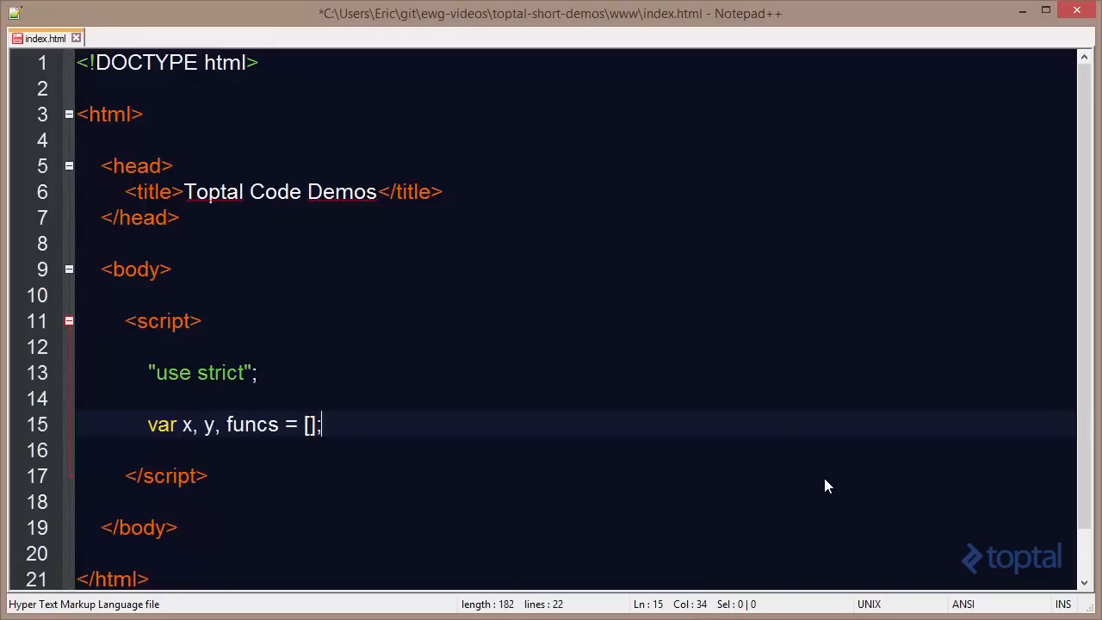
{"action": "scroll", "scroll_direction": "down", "scroll_amount": 3}
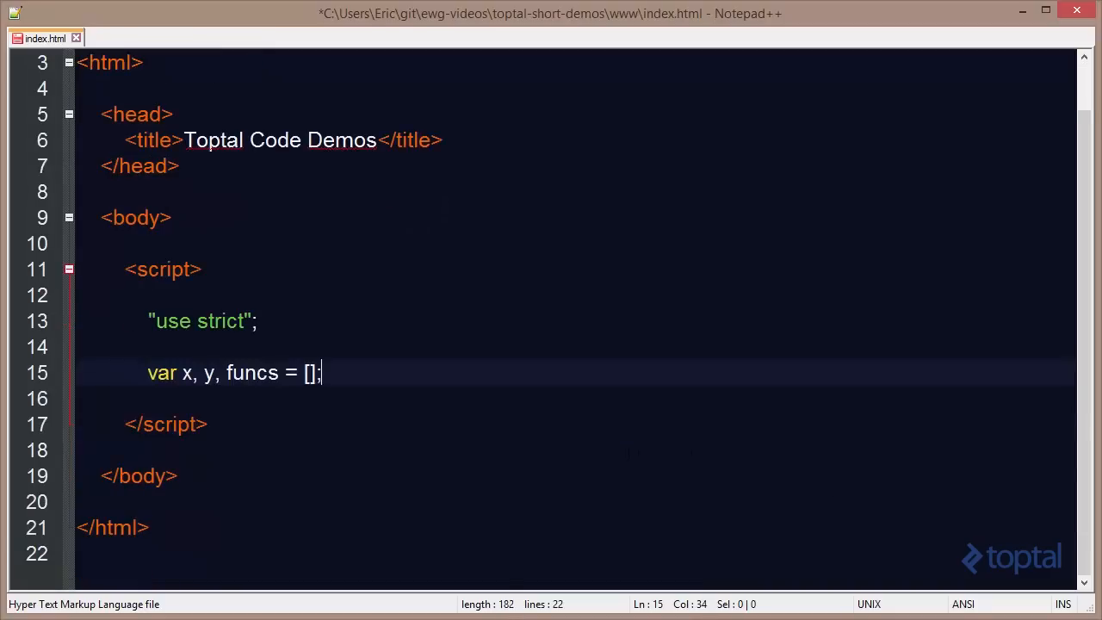
- Add a for loop over x from 0 to 4 pushing functions that console.log(x) into funcs
{"action": "type", "text": "fo"}
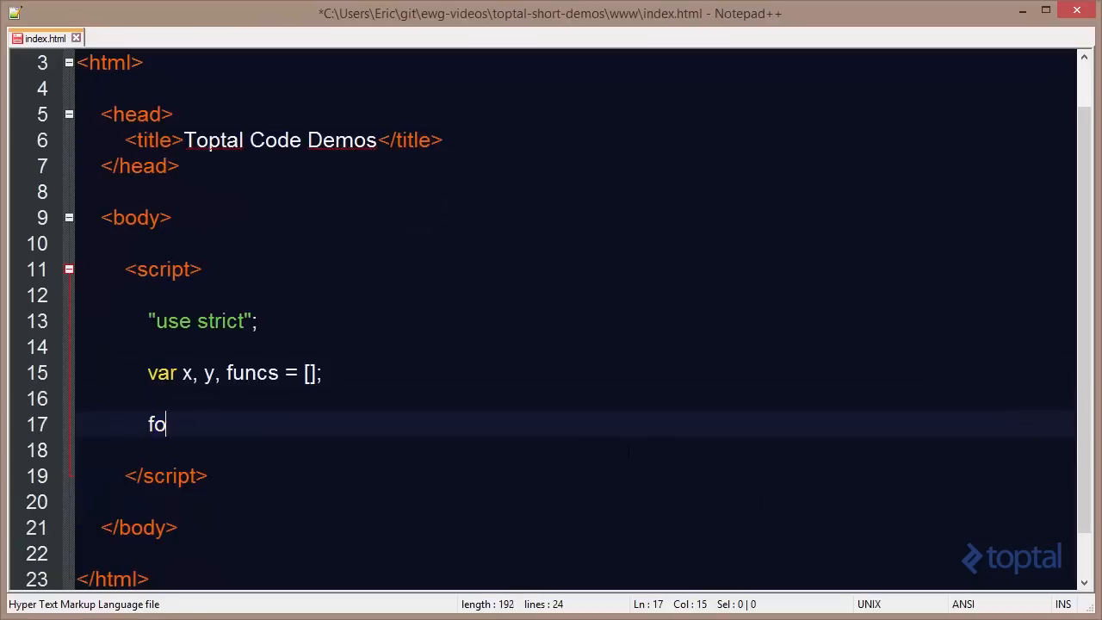
{"action": "type", "text": "r(x="}
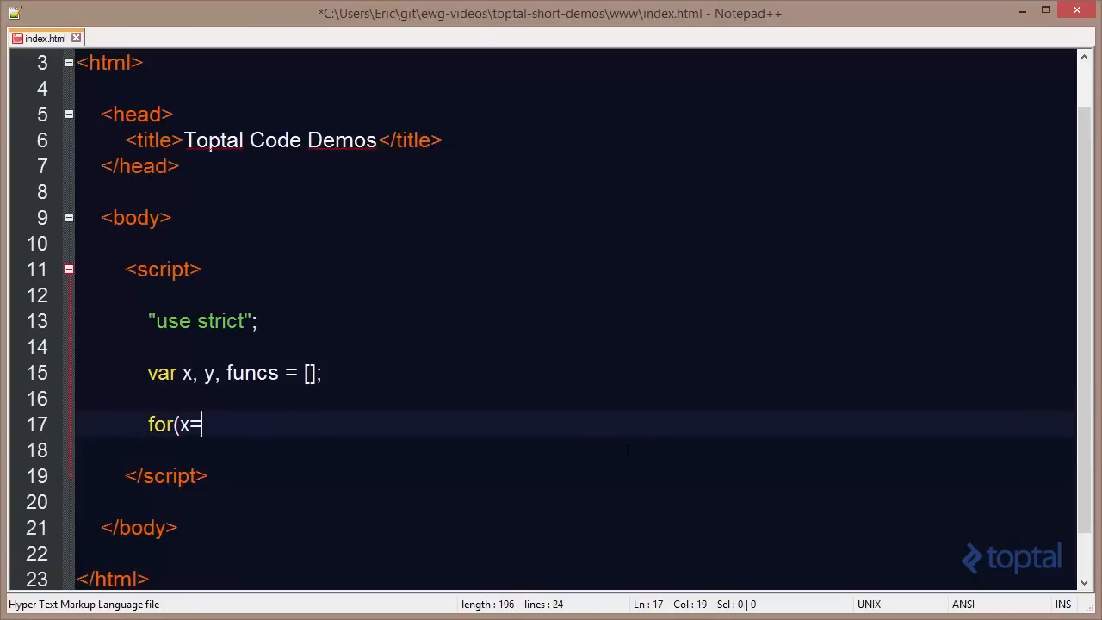
{"action": "type", "text": "0; x<"}
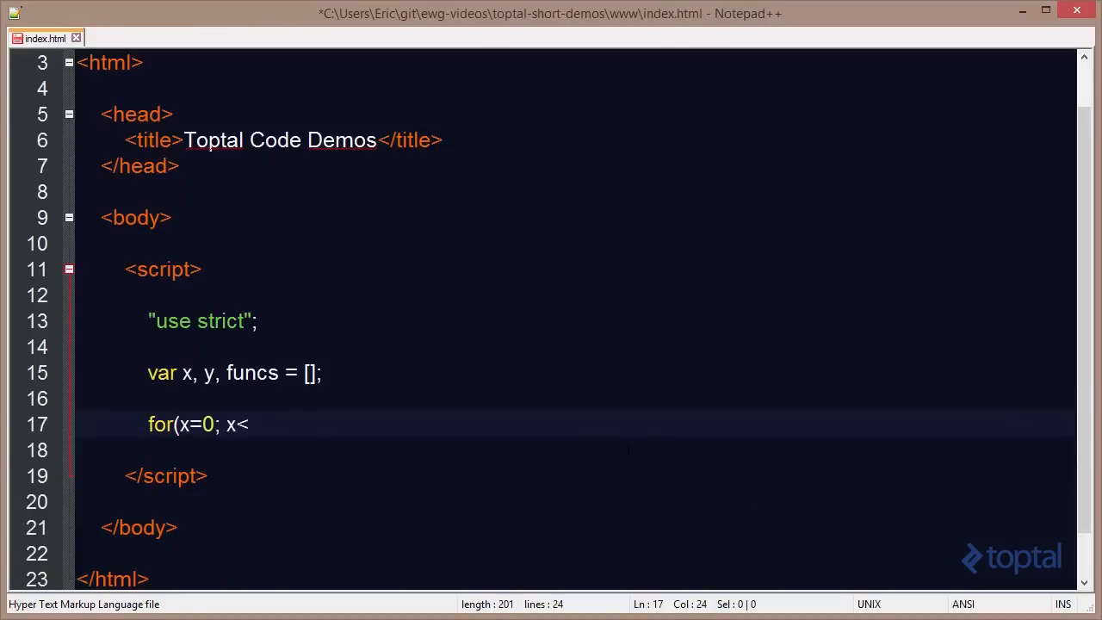
{"action": "type", "text": "5; x"}
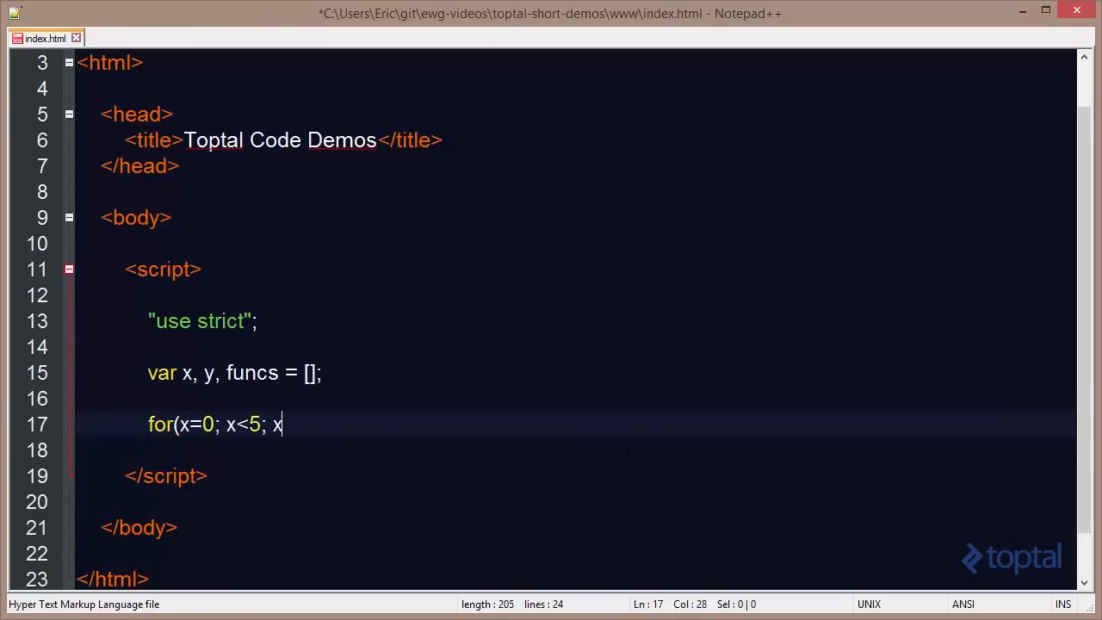
{"action": "type", "text": "++)"}
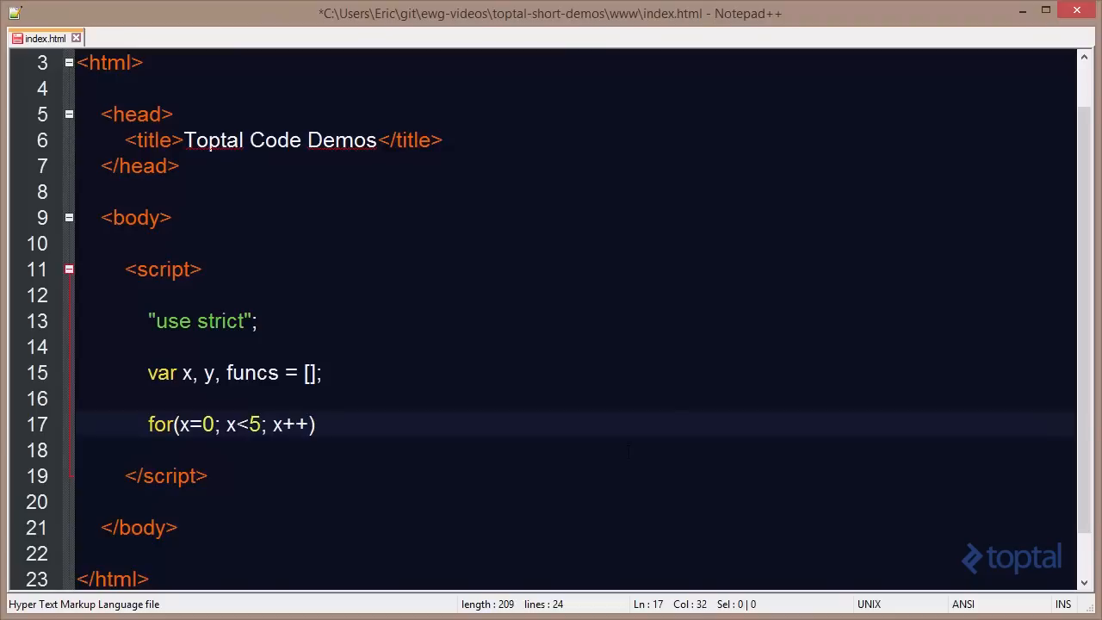
{"action": "type", "text": "{"}
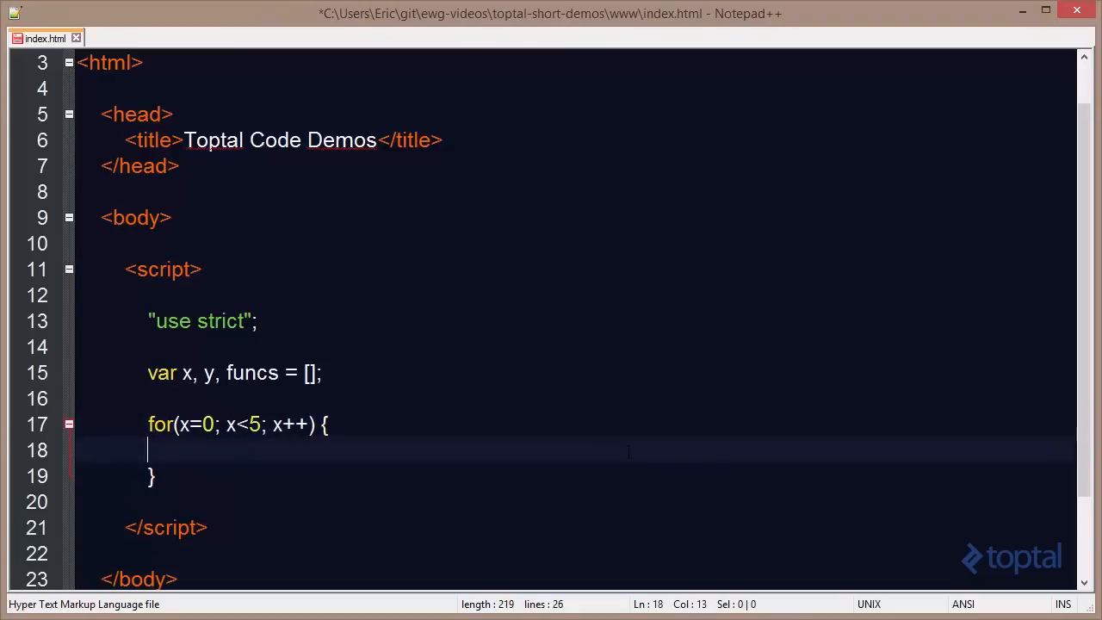
{"action": "type", "text": "funcs.pu"}
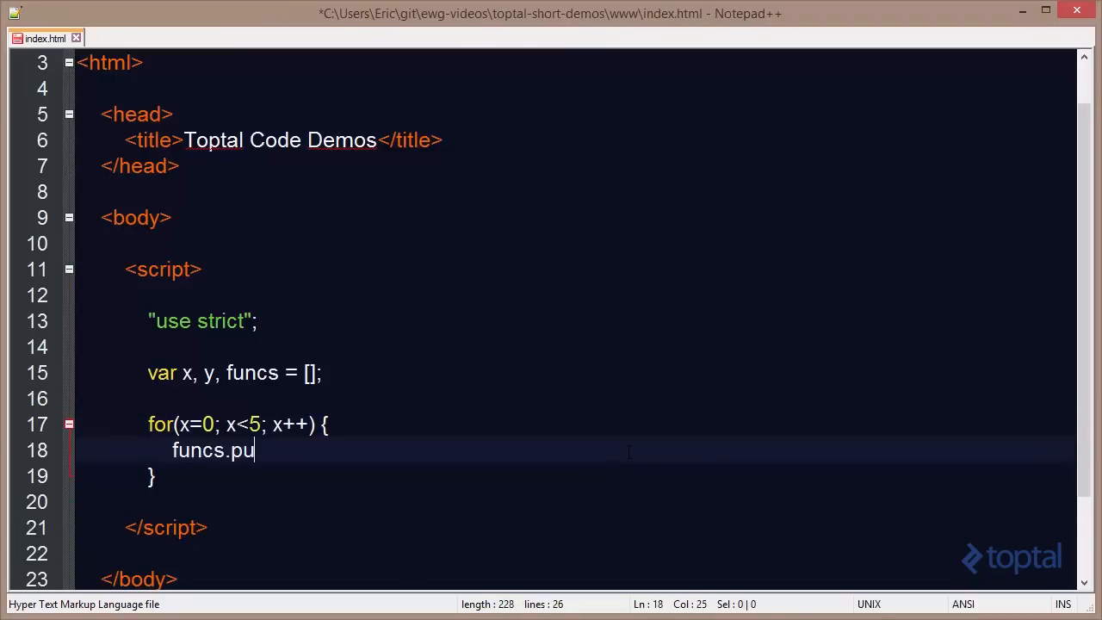
{"action": "type", "text": "sh(function"}
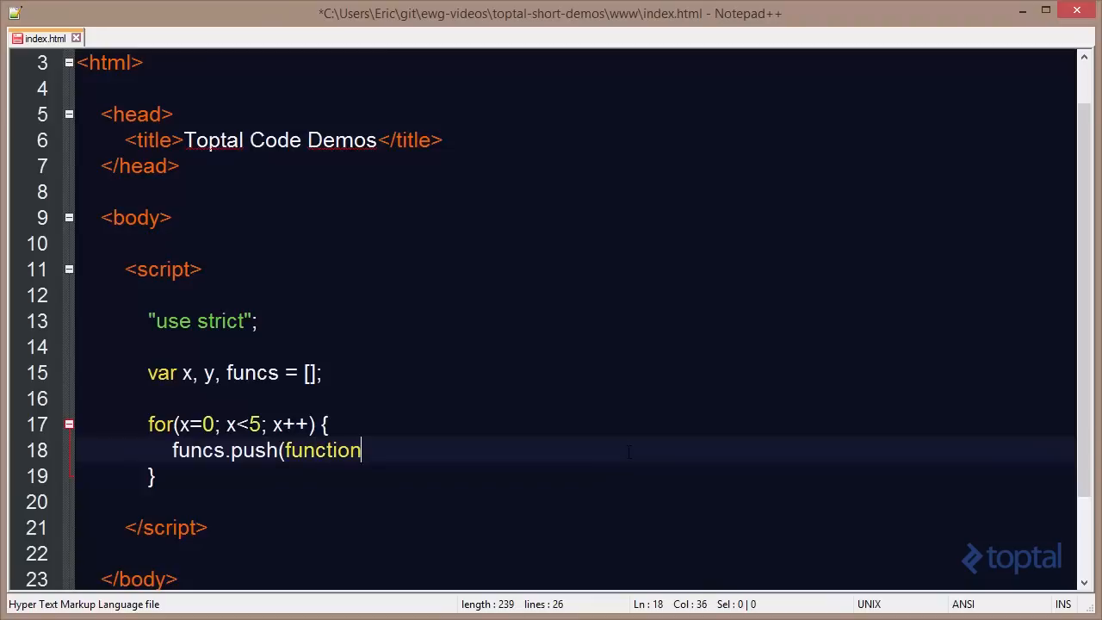
{"action": "type", "text": "() {"}
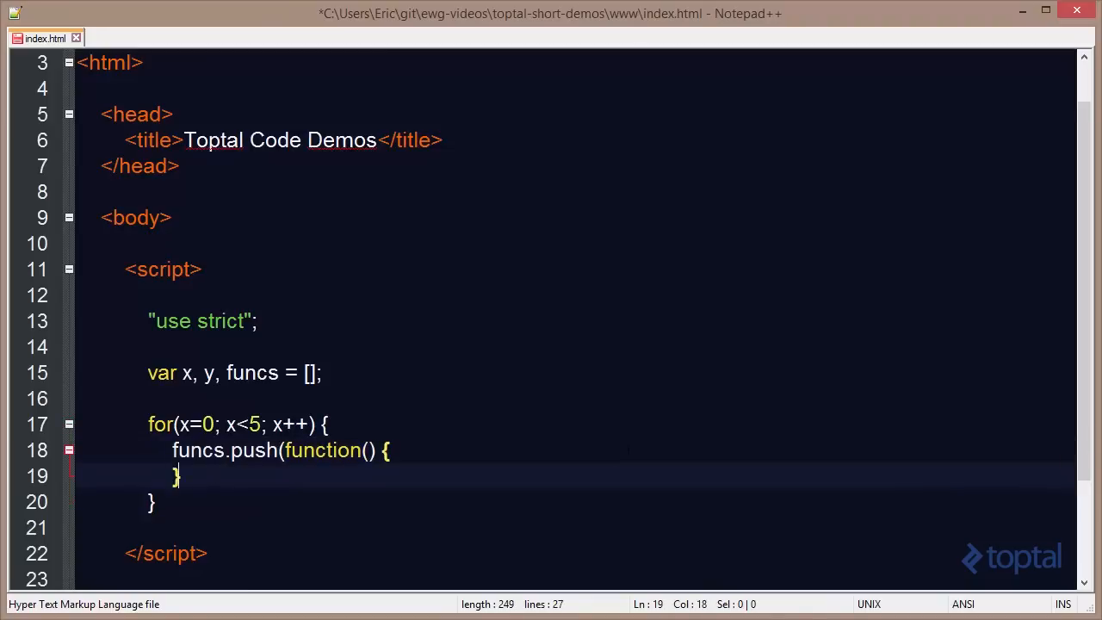
{"action": "type", "text": ");"}
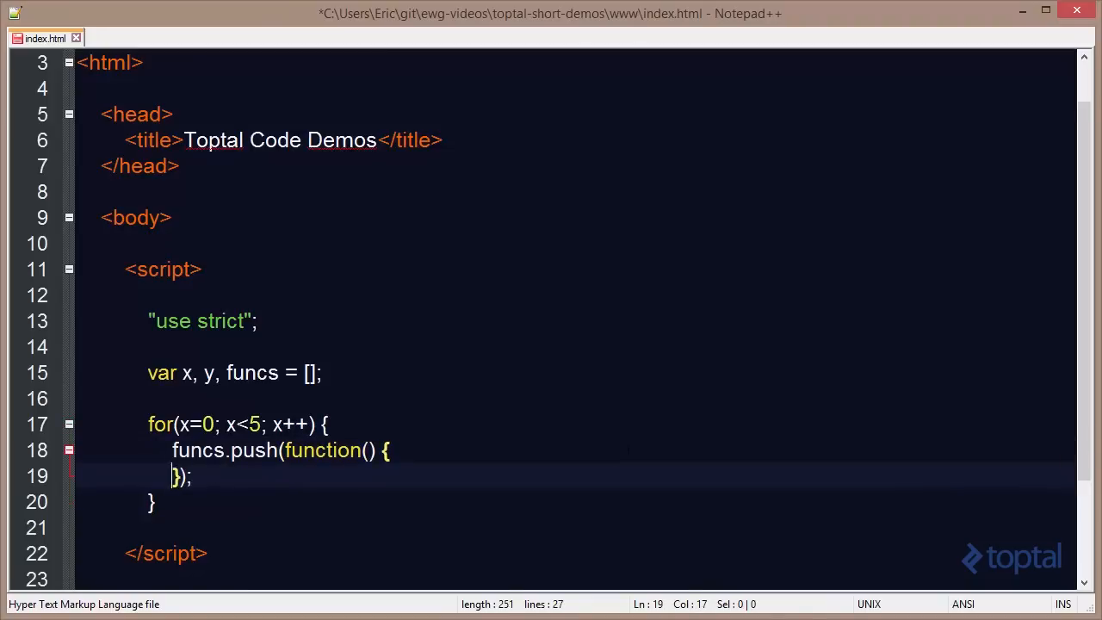
{"action": "type", "text": "console."}
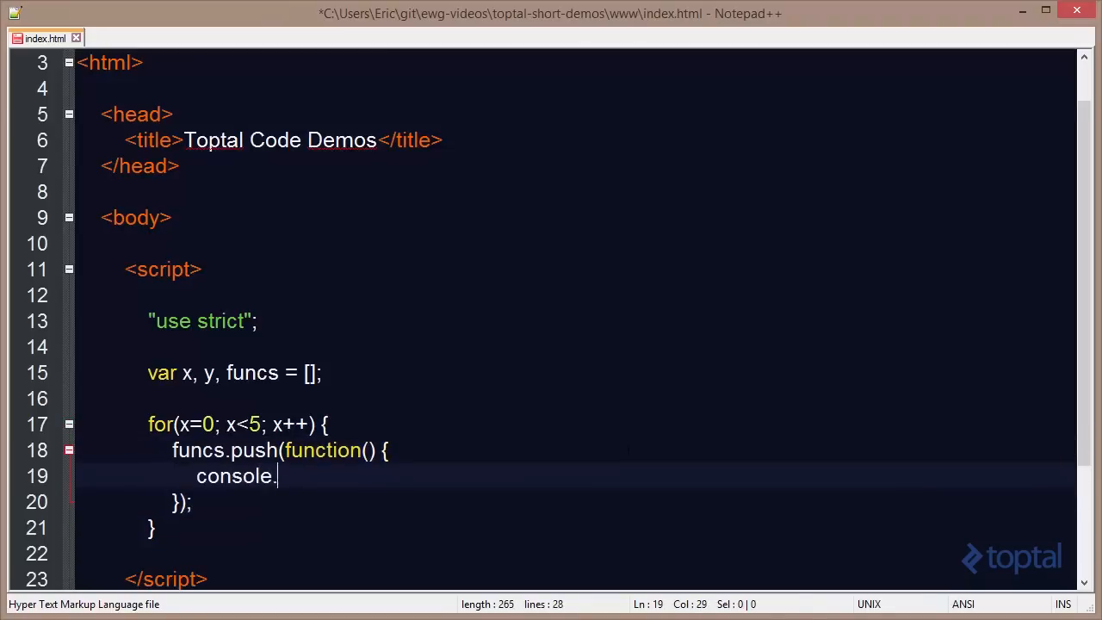
{"action": "type", "text": "log(x);"}
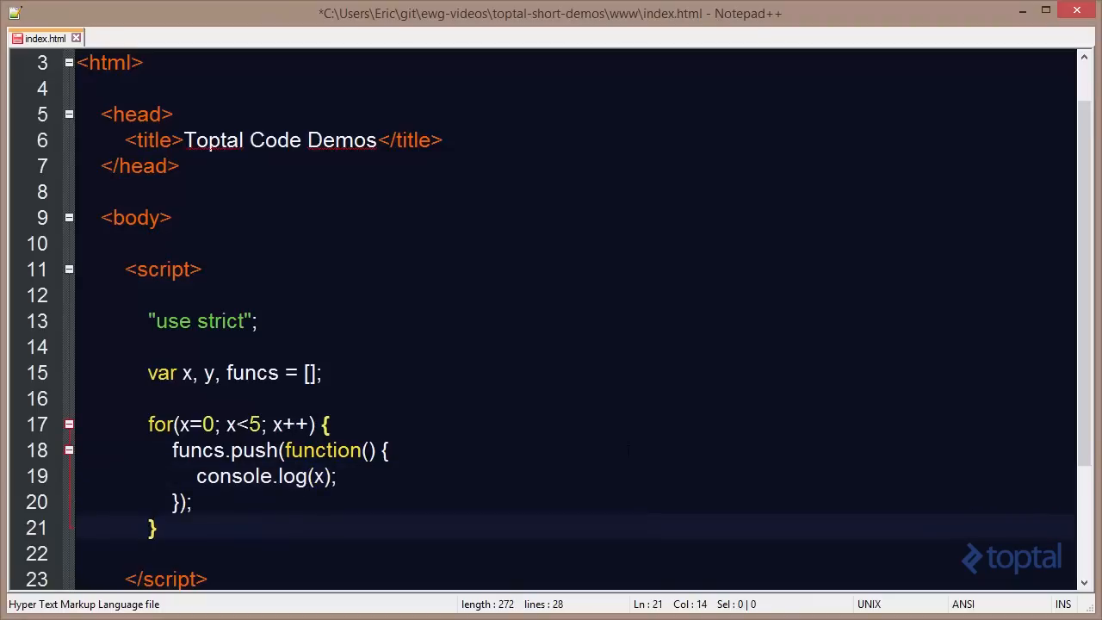
- Add a loop for(y=0; y<5; y++) that calls each funcs[y]()
{"action": "scroll", "scroll_direction": "down", "scroll_amount": 3}
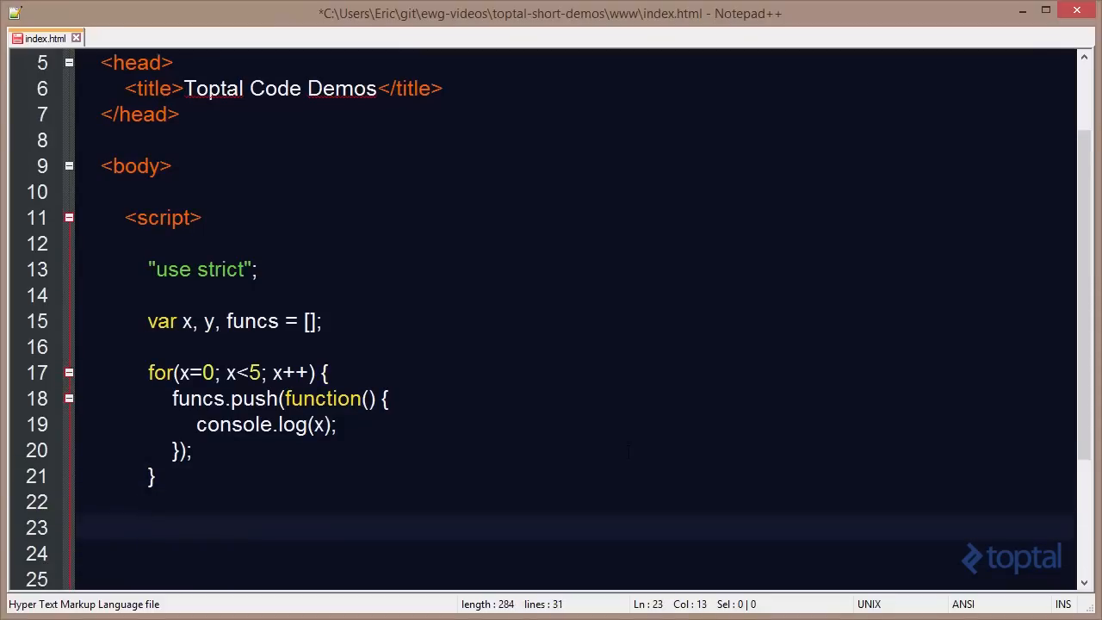
{"action": "type", "text": "for"}
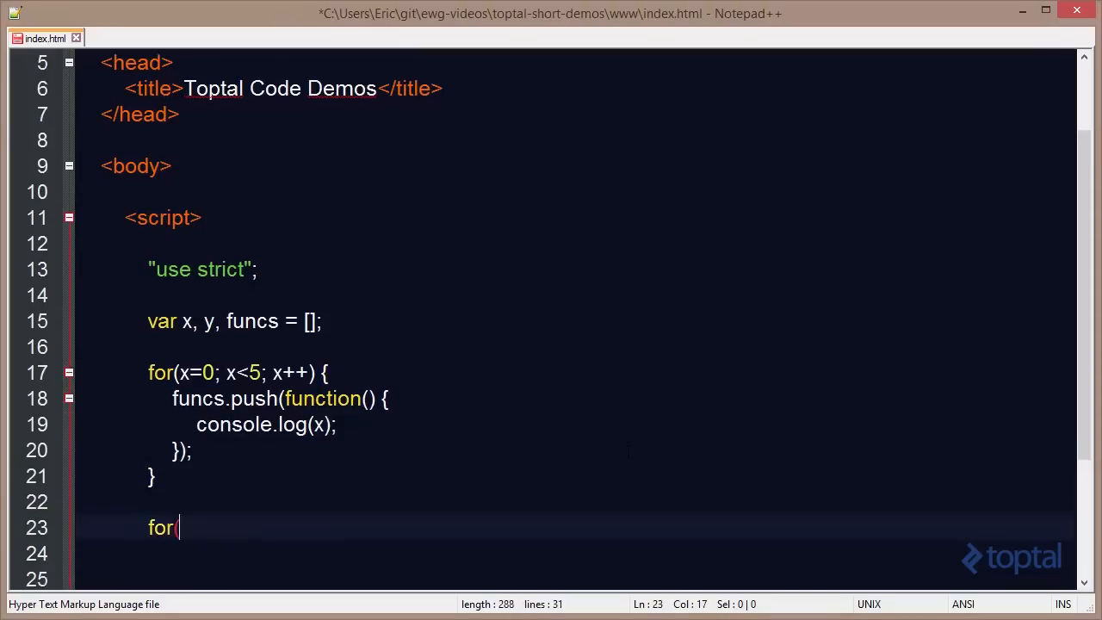
{"action": "type", "text": "(y=0"}
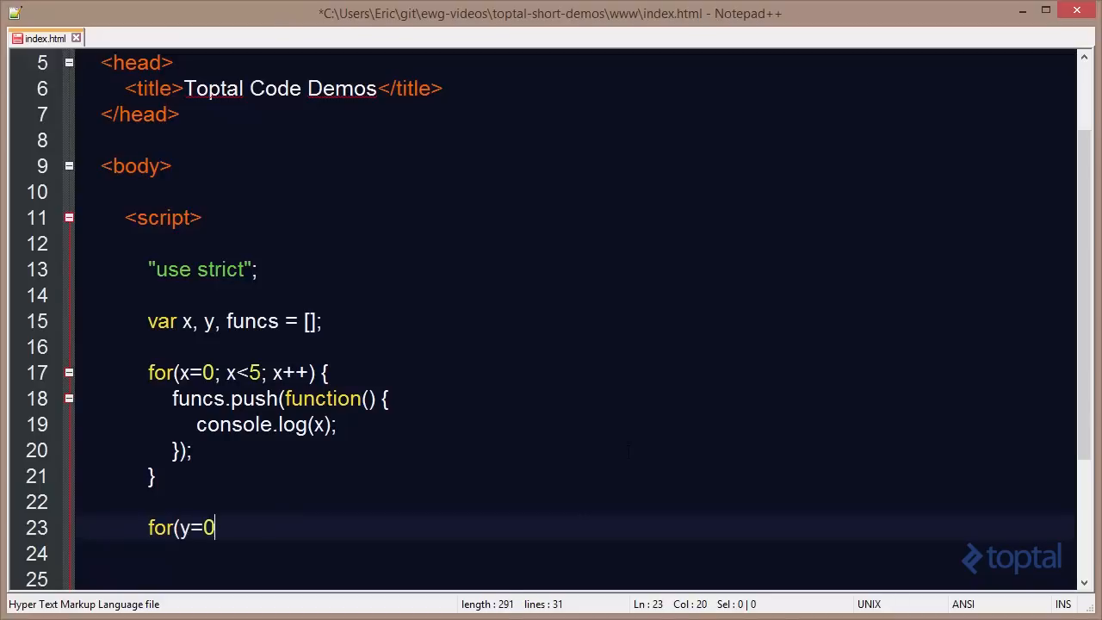
{"action": "type", "text": ";"}
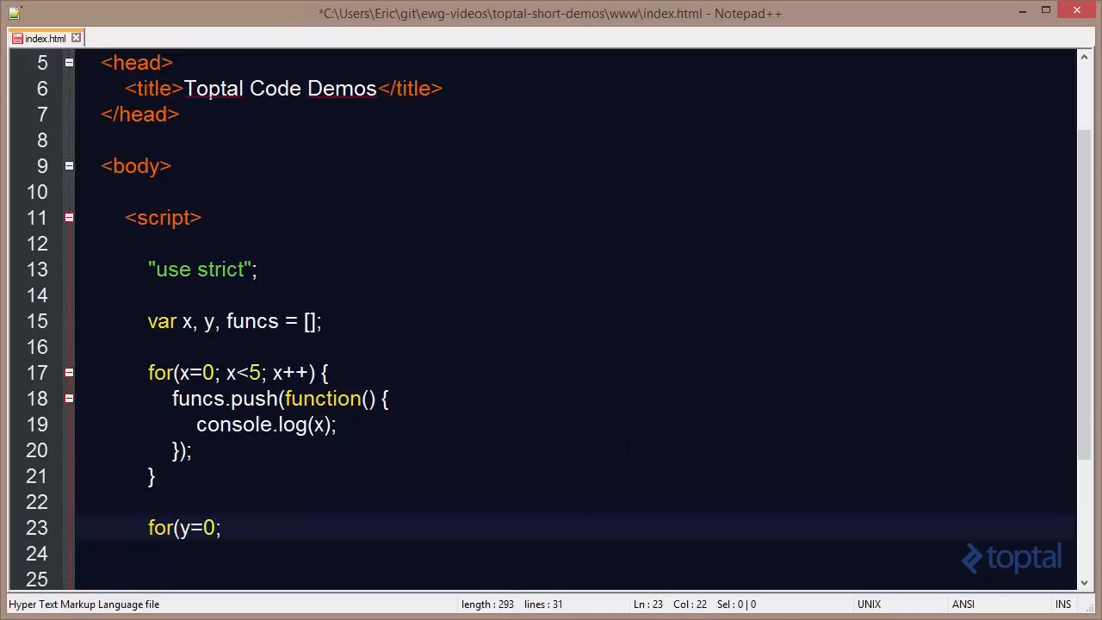
{"action": "type", "text": "y<"}
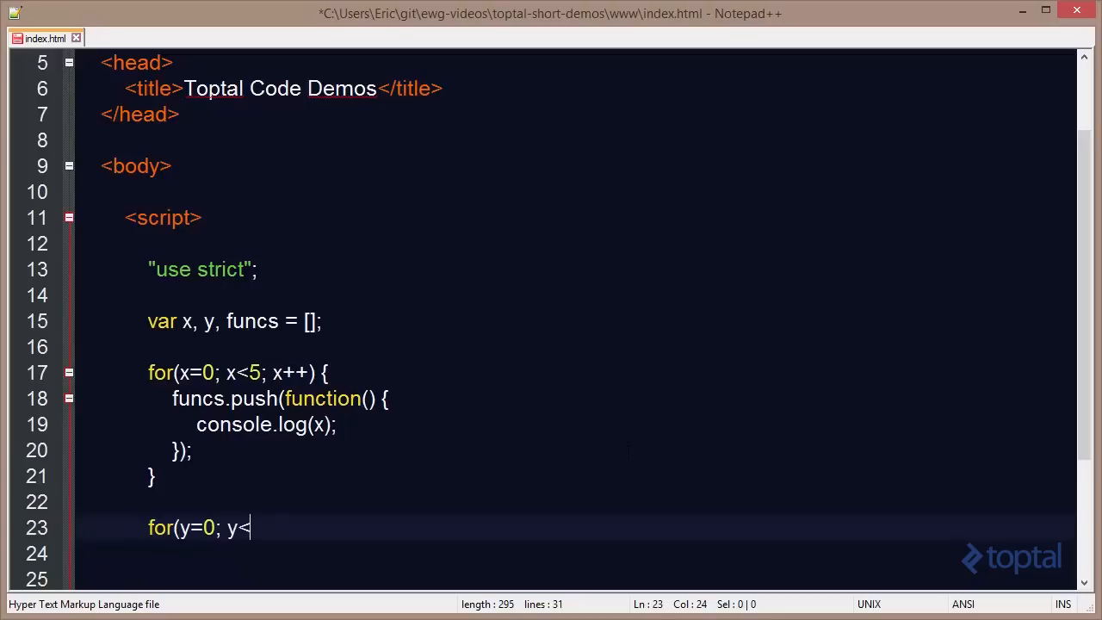
{"action": "type", "text": "5; y"}
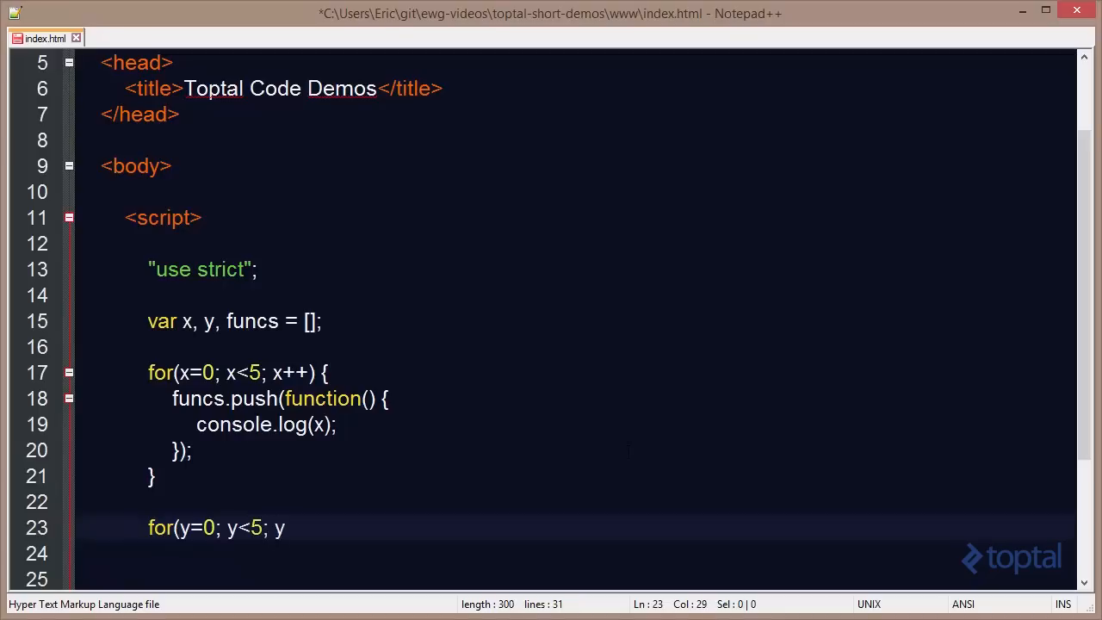
{"action": "type", "text": "++) {"}
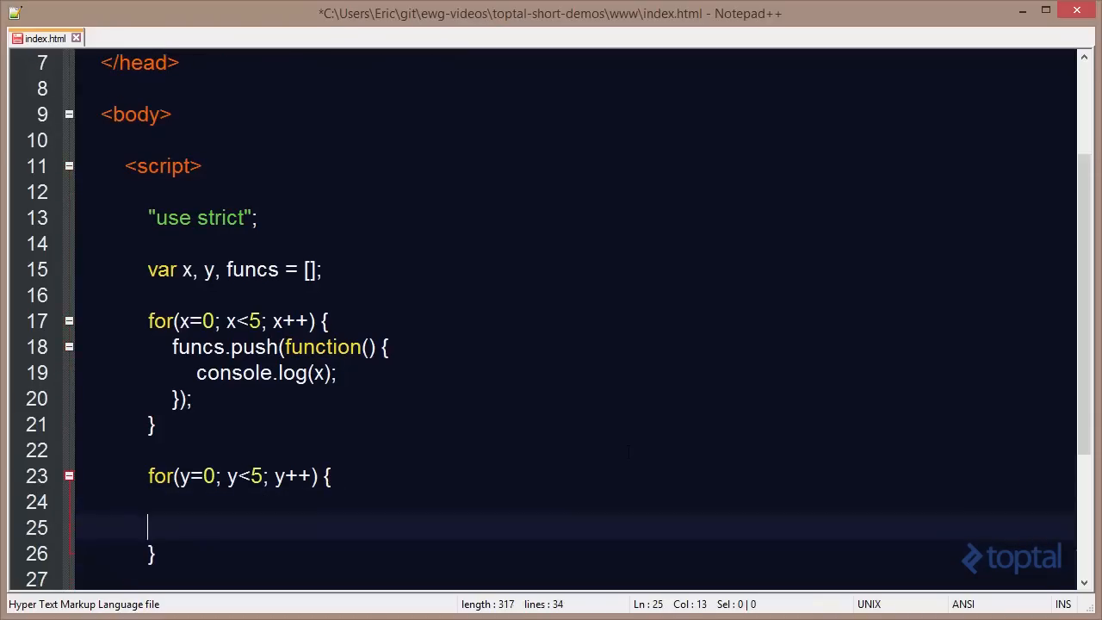
{"action": "type", "text": "fun"}
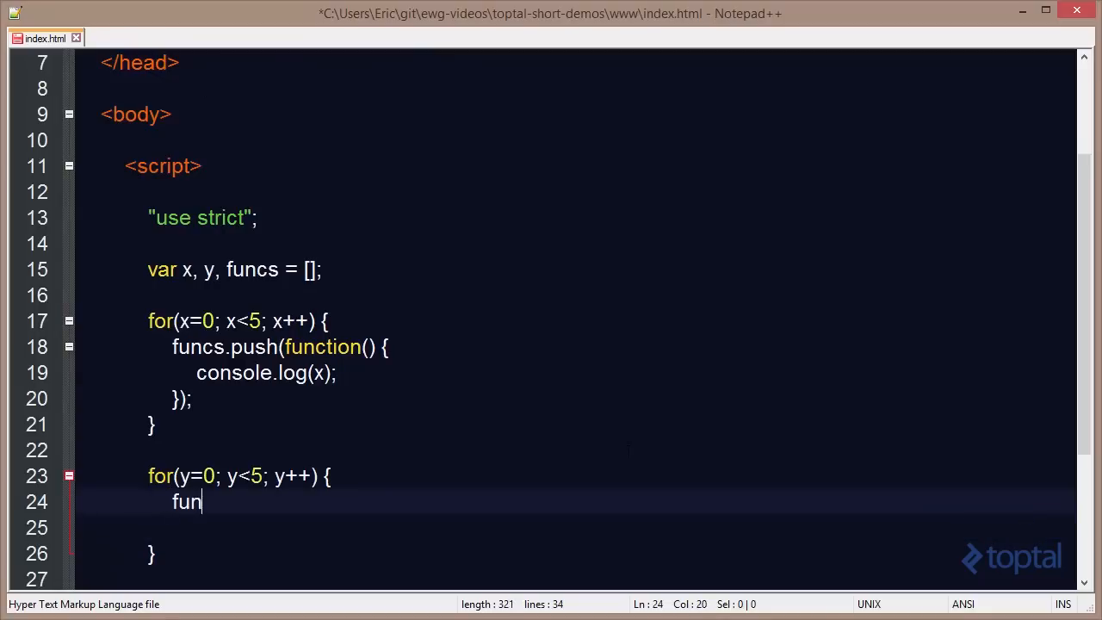
{"action": "type", "text": "cs[y"}
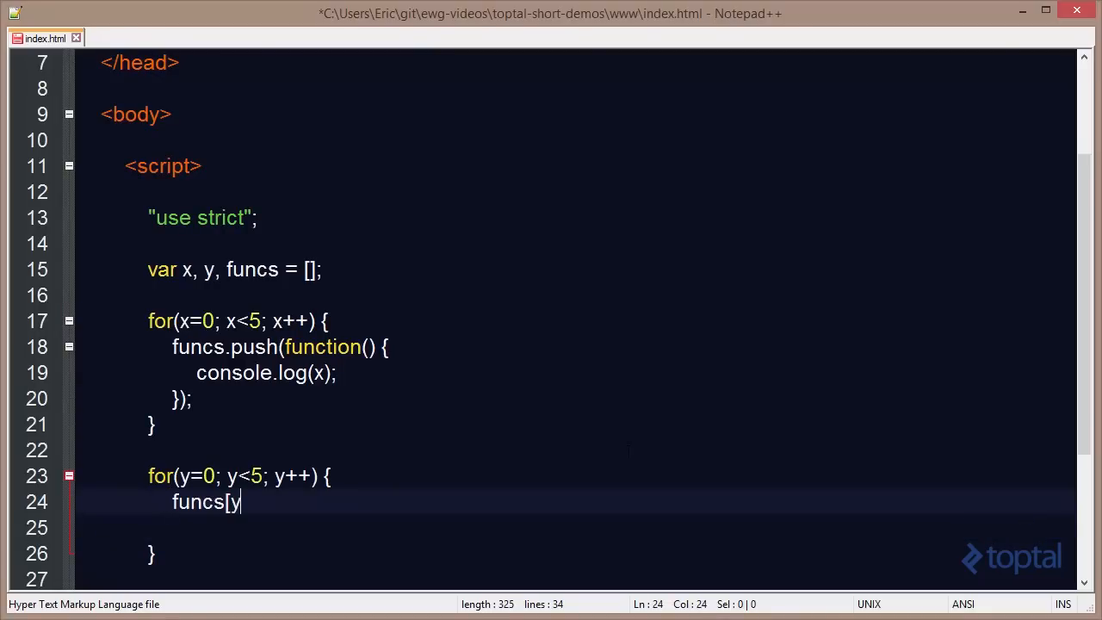
{"action": "type", "text": "]"}
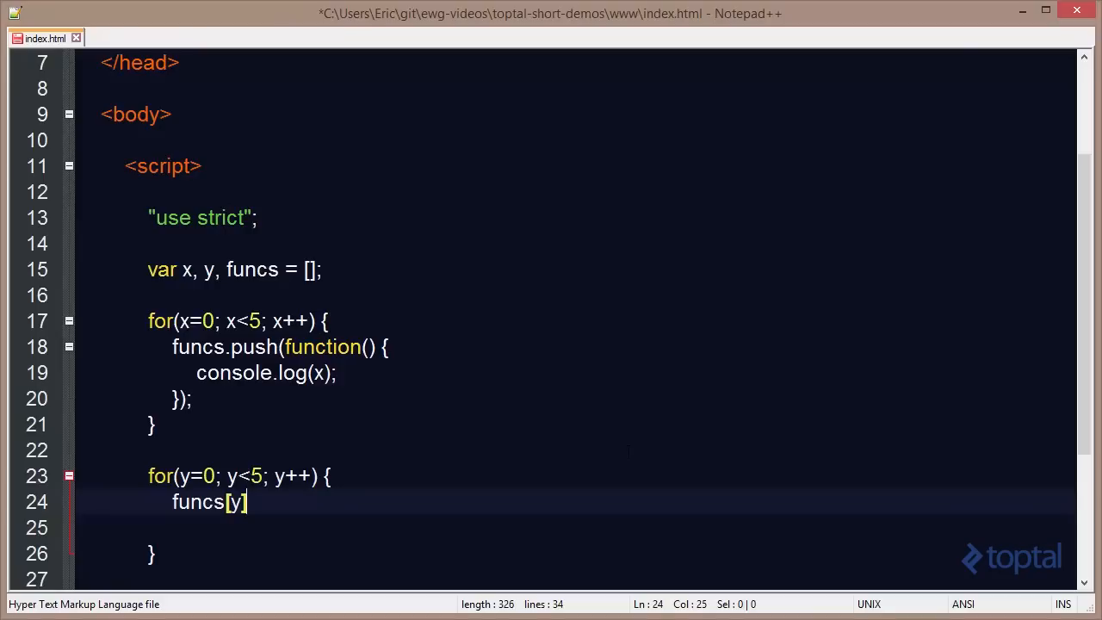
{"action": "type", "text": "();"}
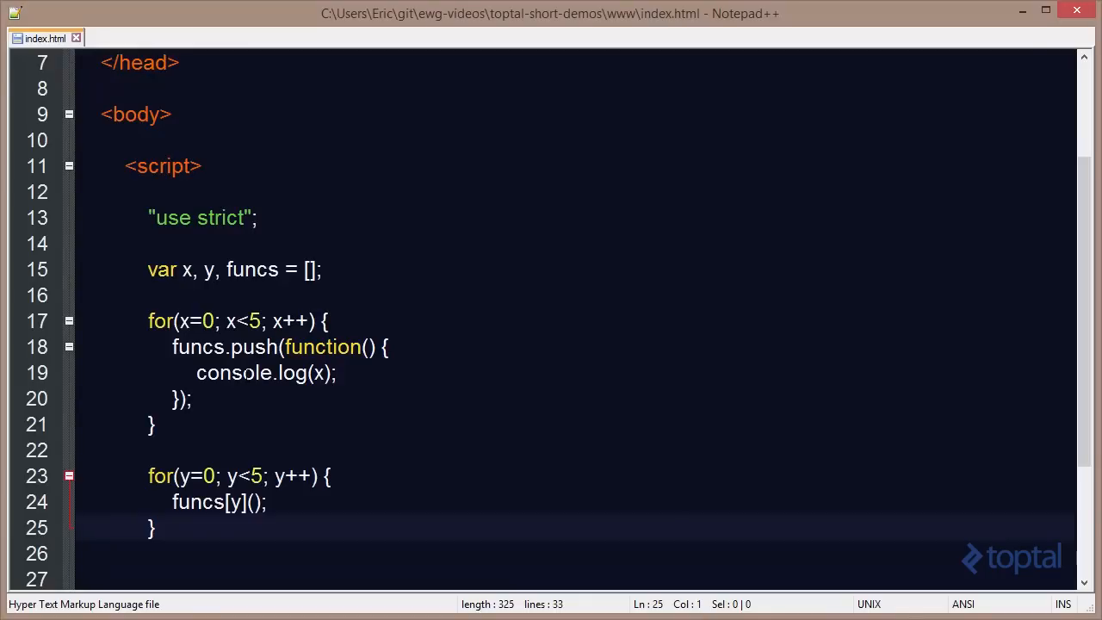
{"action": "left_click", "coordinate": [77, 528]}
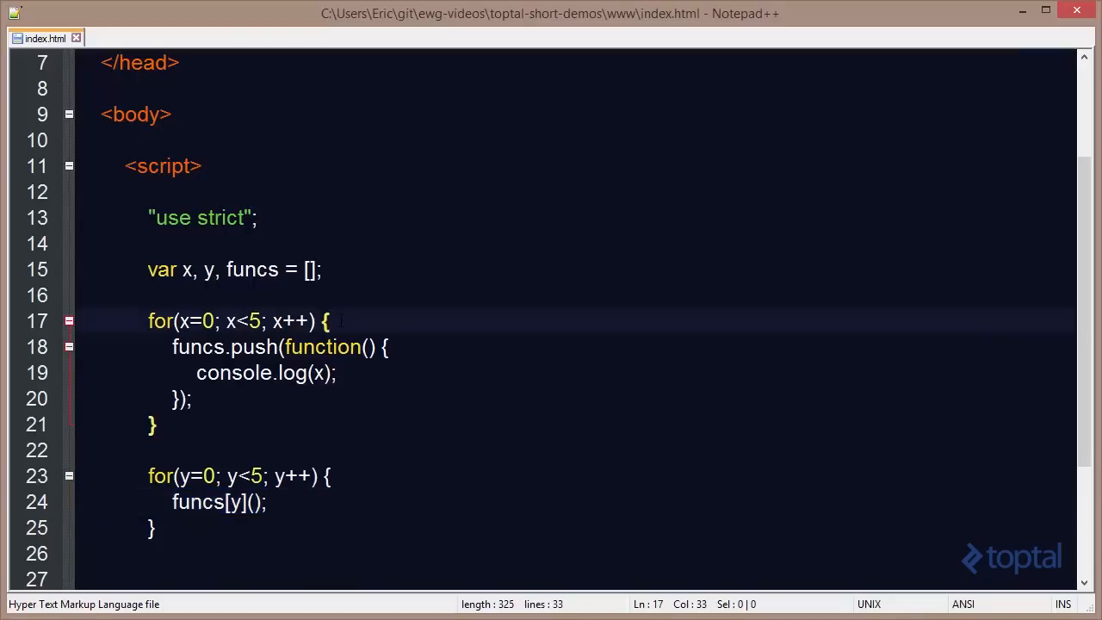
- Wrap the push in an immediately invoked function declaring var r as a copy of x
{"action": "key", "text": "Enter"}
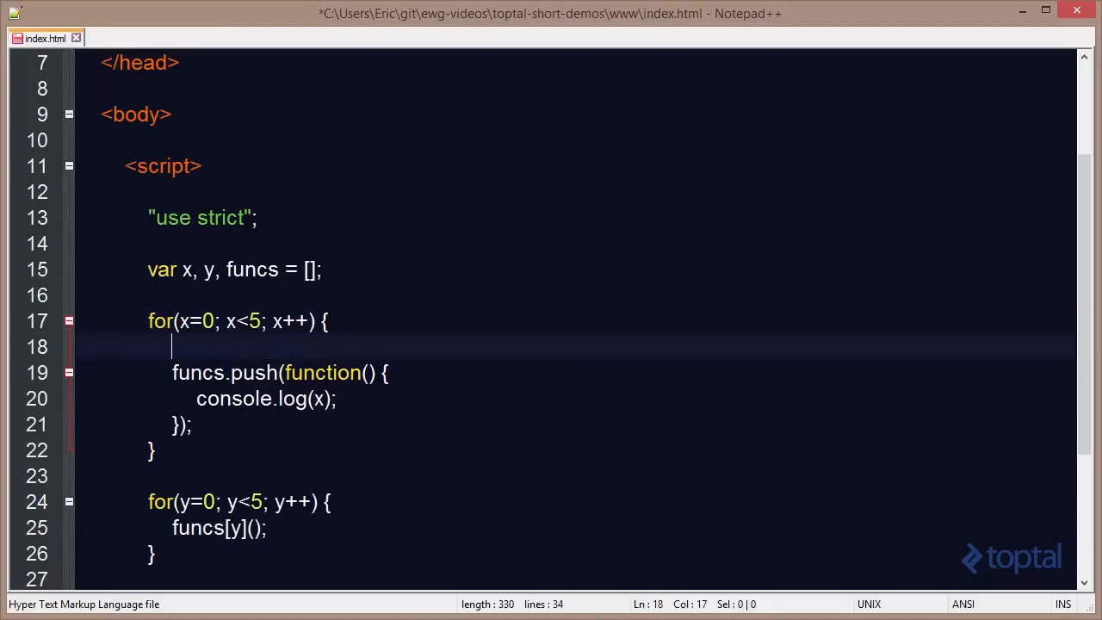
{"action": "type", "text": "(function"}
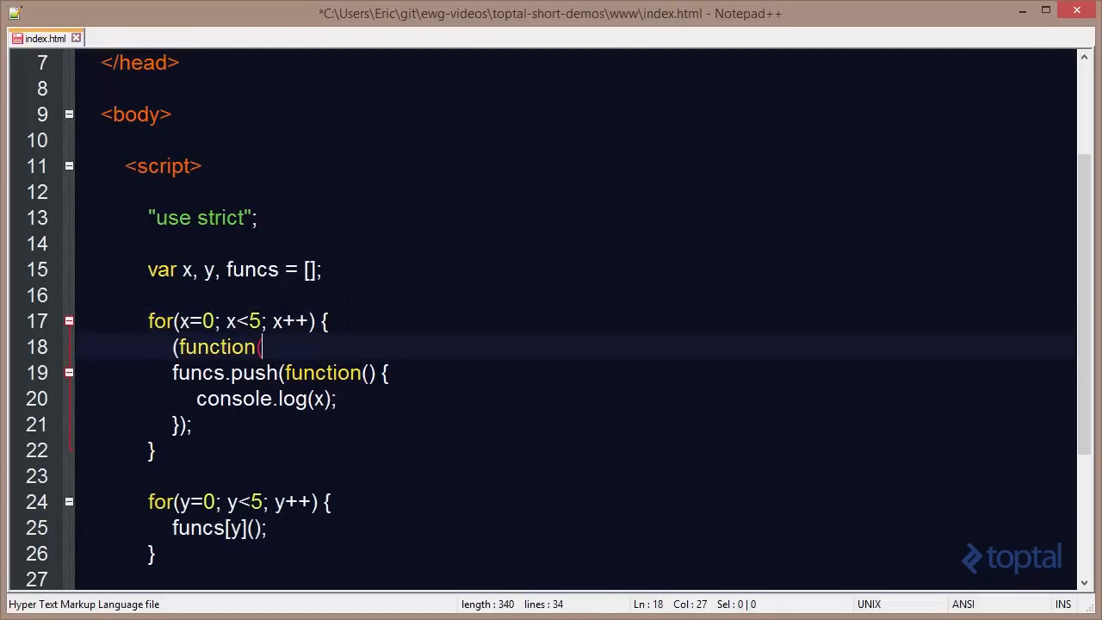
{"action": "type", "text": "() {"}
{"action": "type", "text": "}());"}
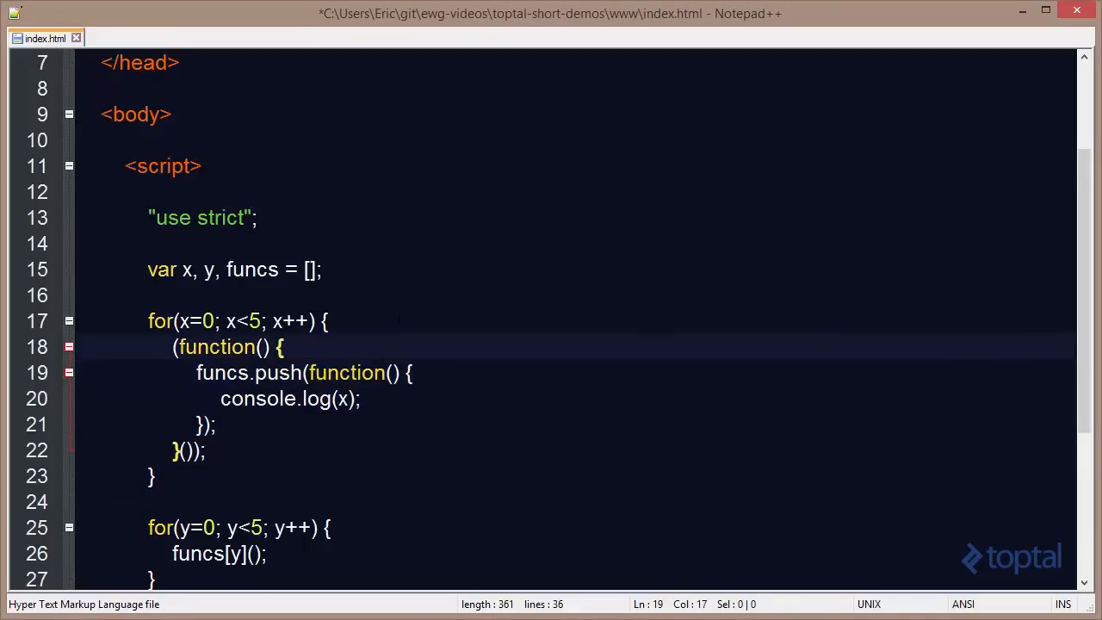
{"action": "type", "text": "var r = x"}
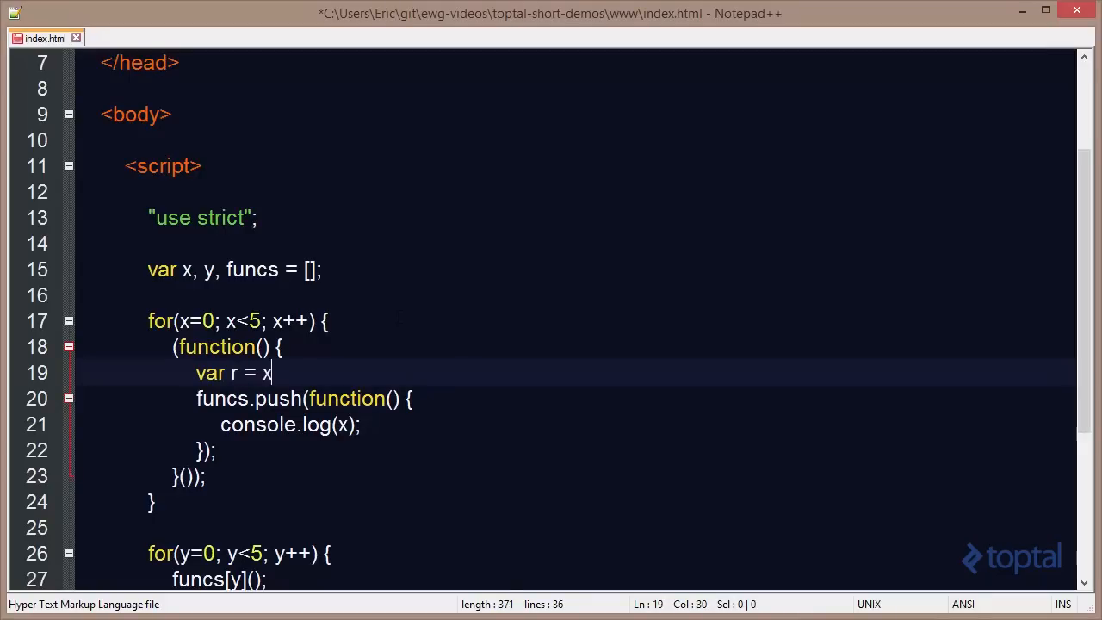
{"action": "type", "text": ";"}
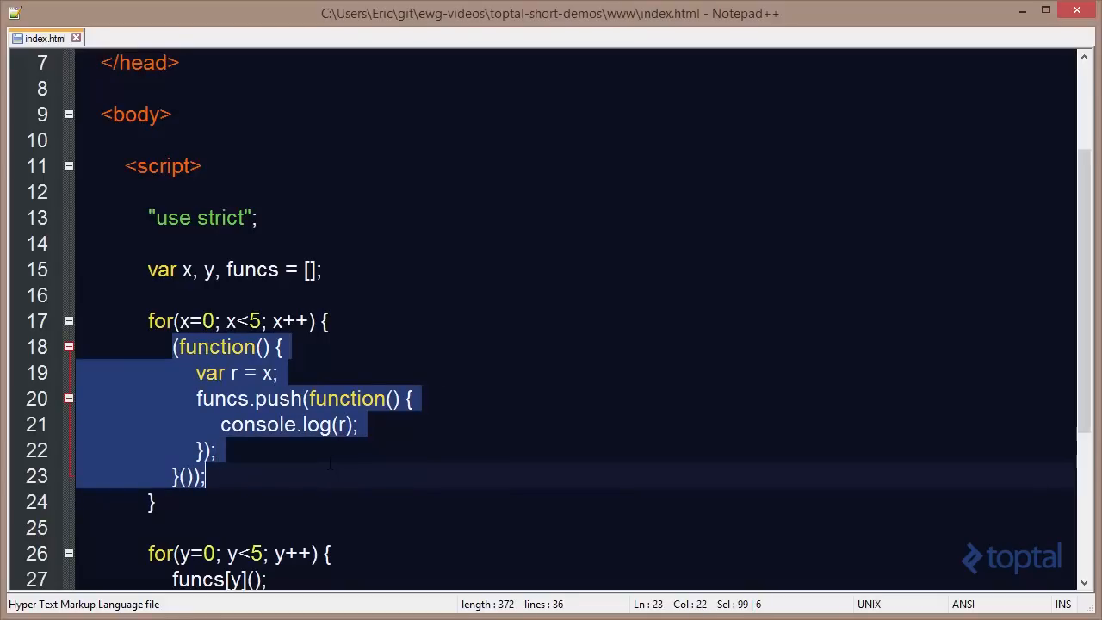
{"action": "left_click", "coordinate": [205, 477]}
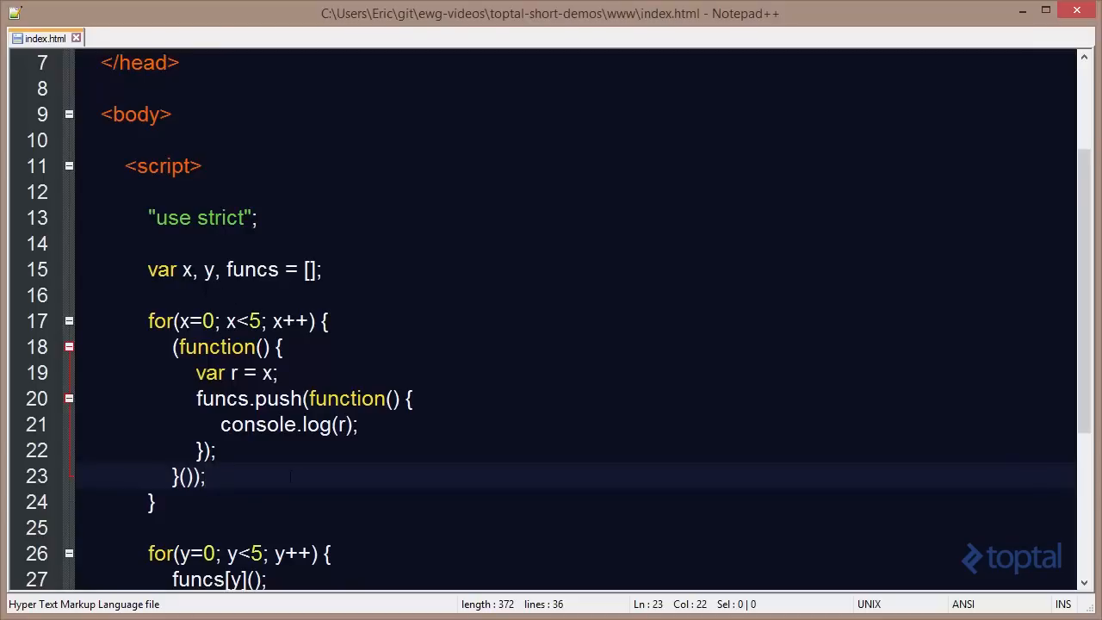
{"action": "scroll", "scroll_direction": "down", "scroll_amount": 3}
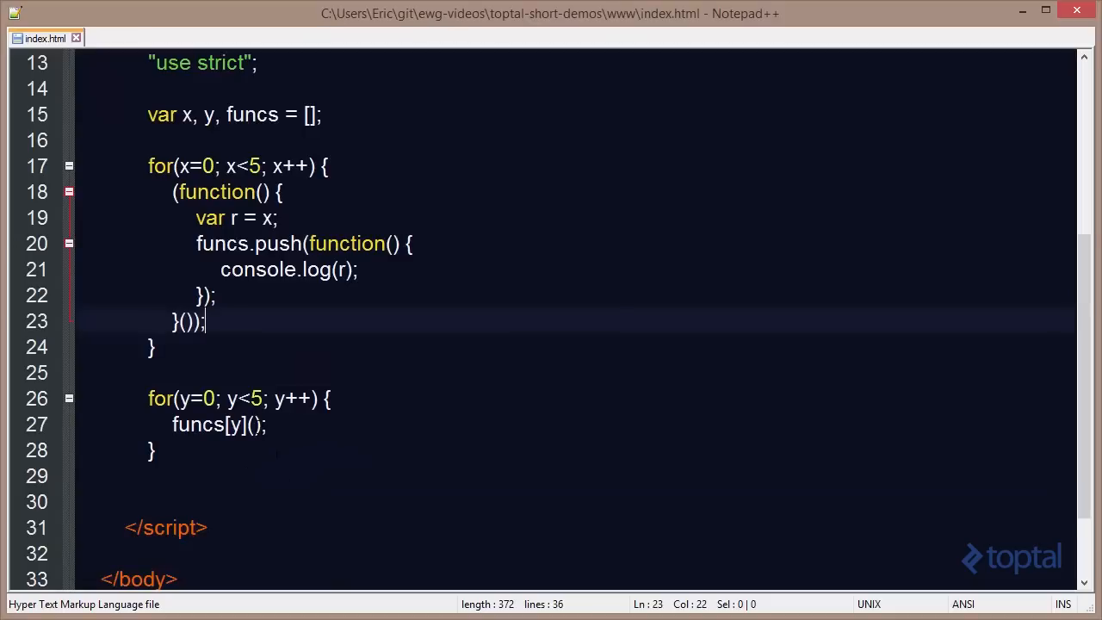